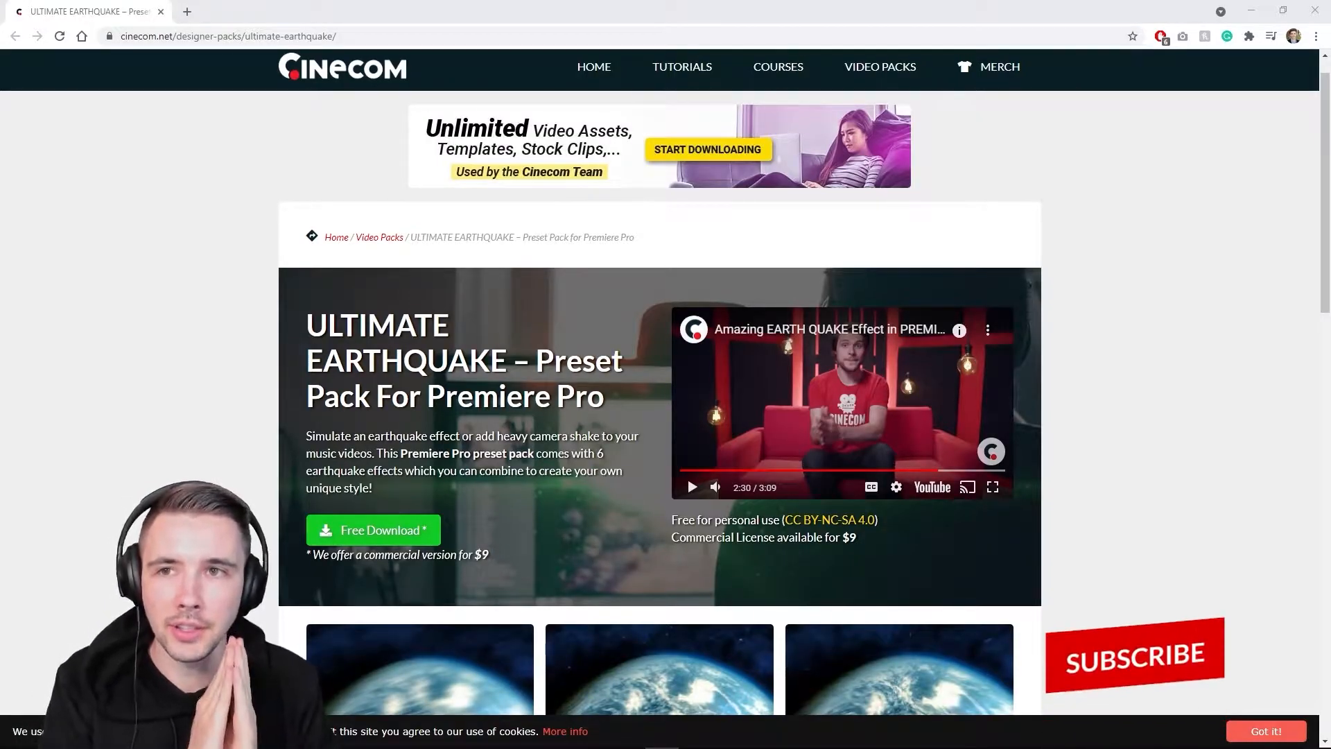
mouse_move(1232, 650)
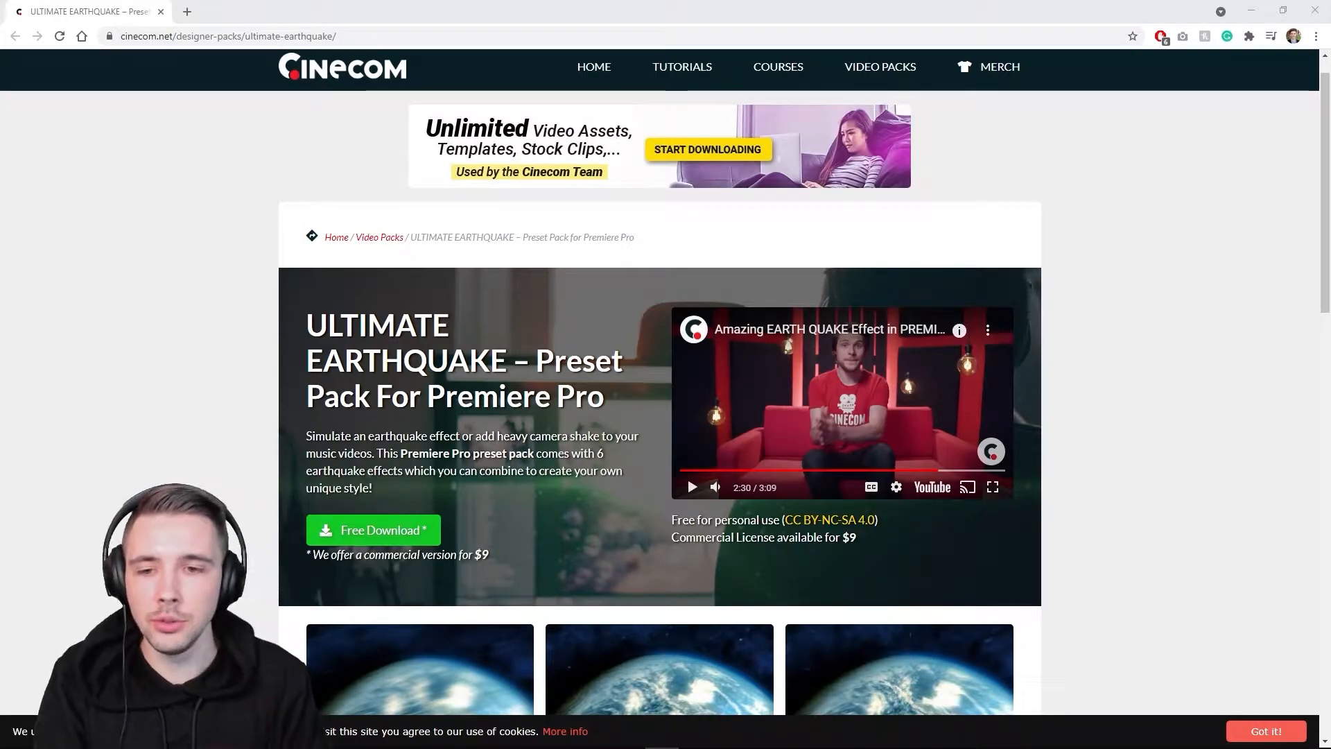
Choose the free personal-use download of the Ultimate Earthquake pack and review the install instructions
click(689, 570)
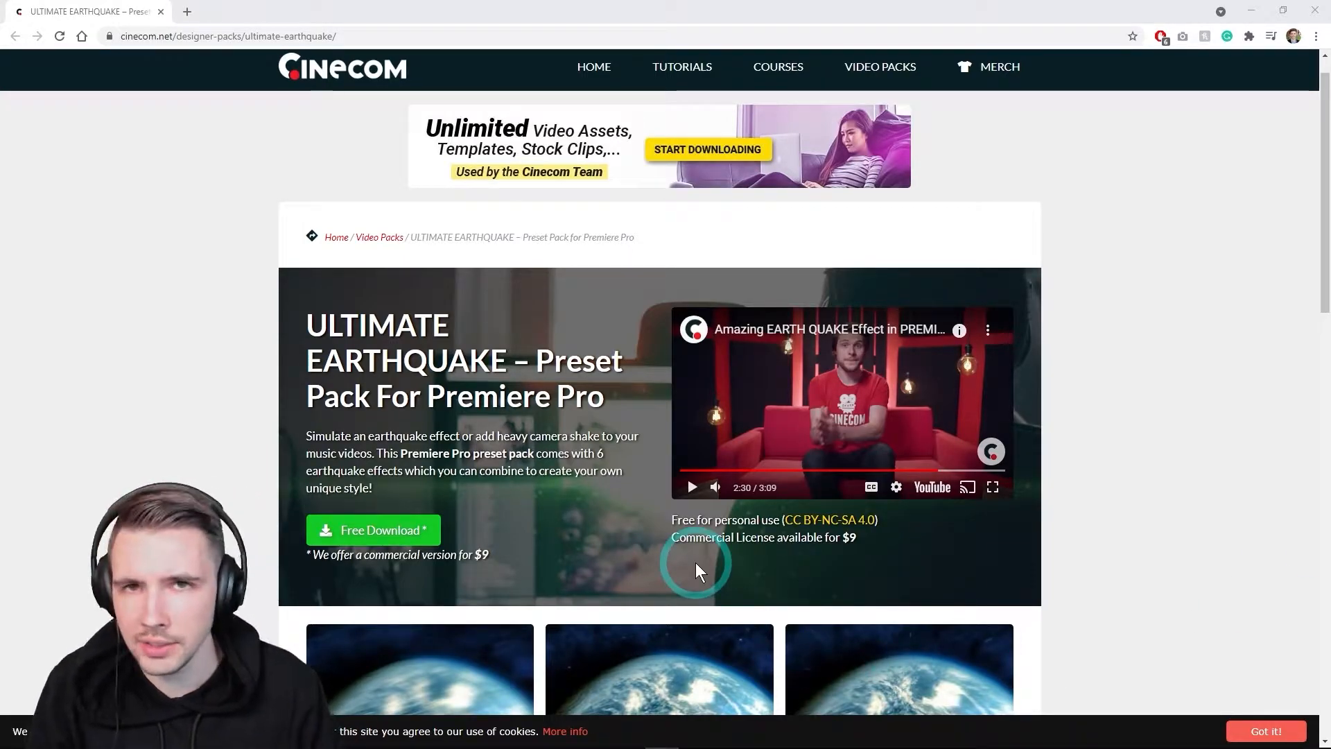
mouse_move(333, 428)
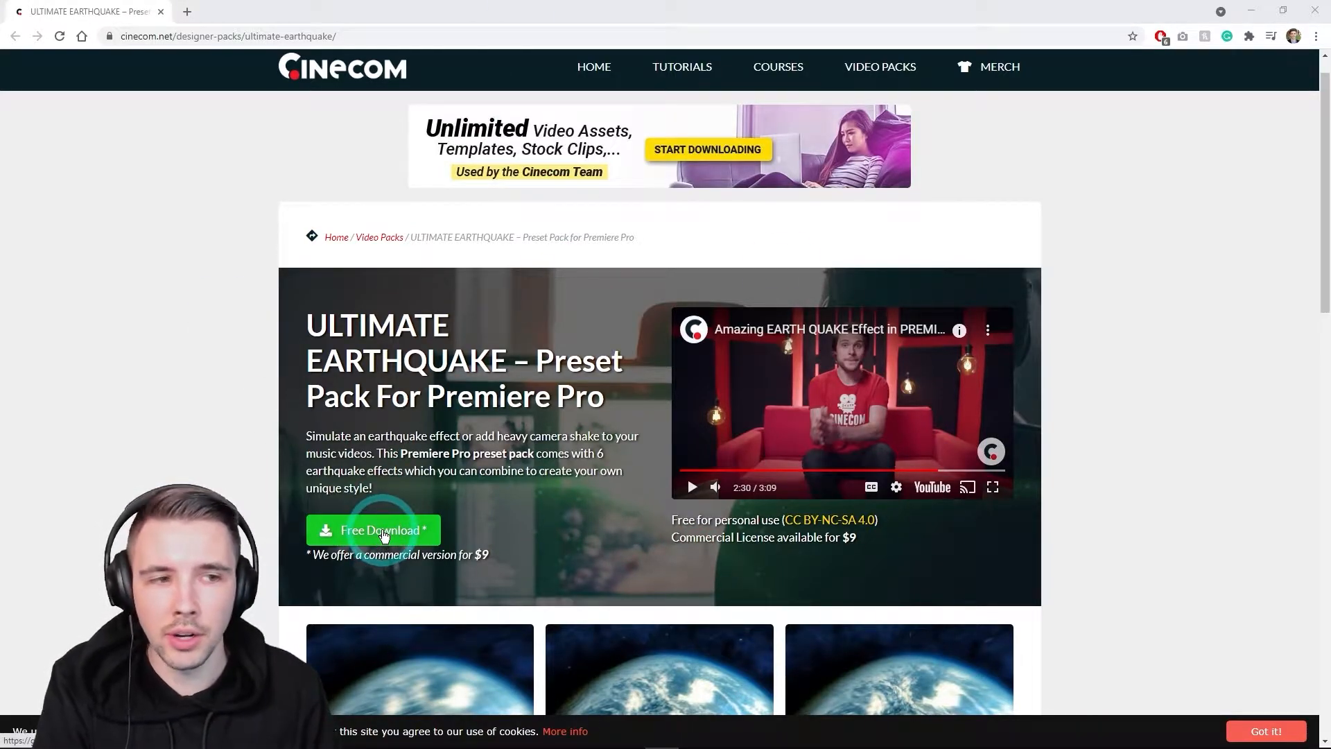
click(379, 530)
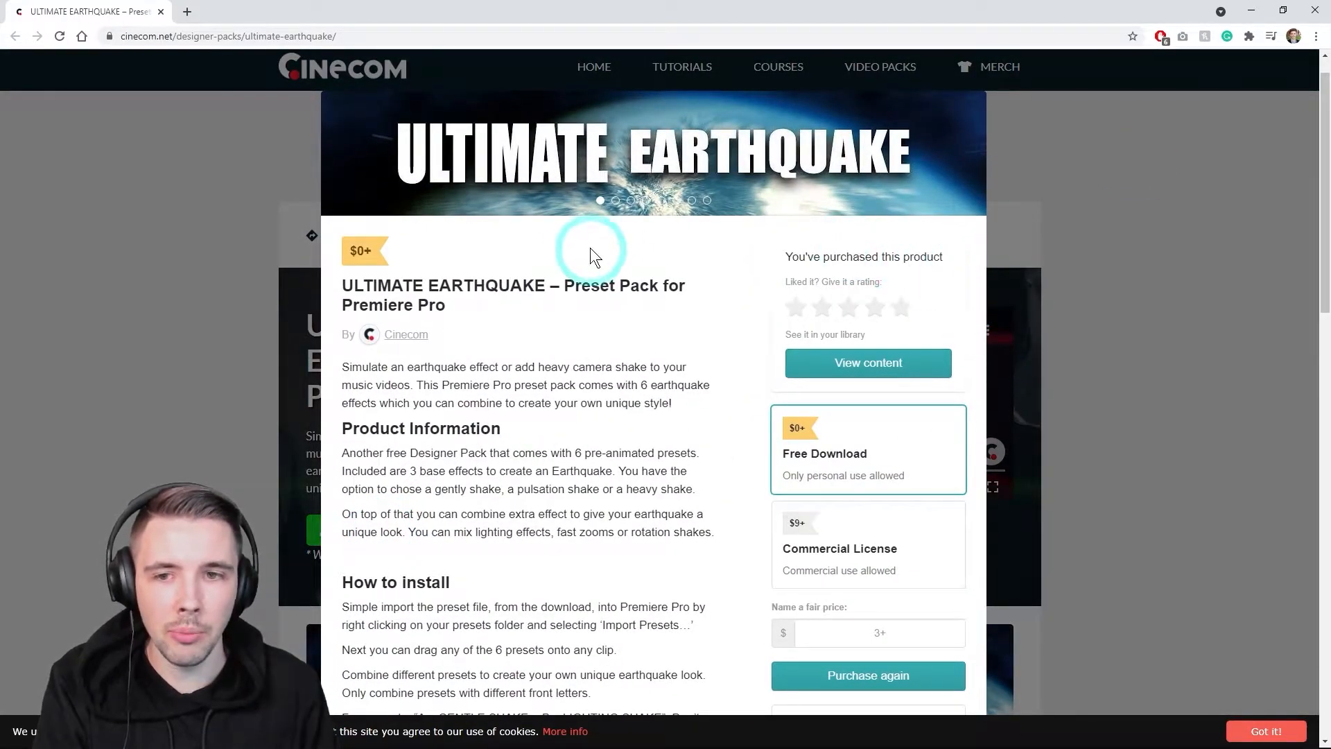
scroll(down, 3)
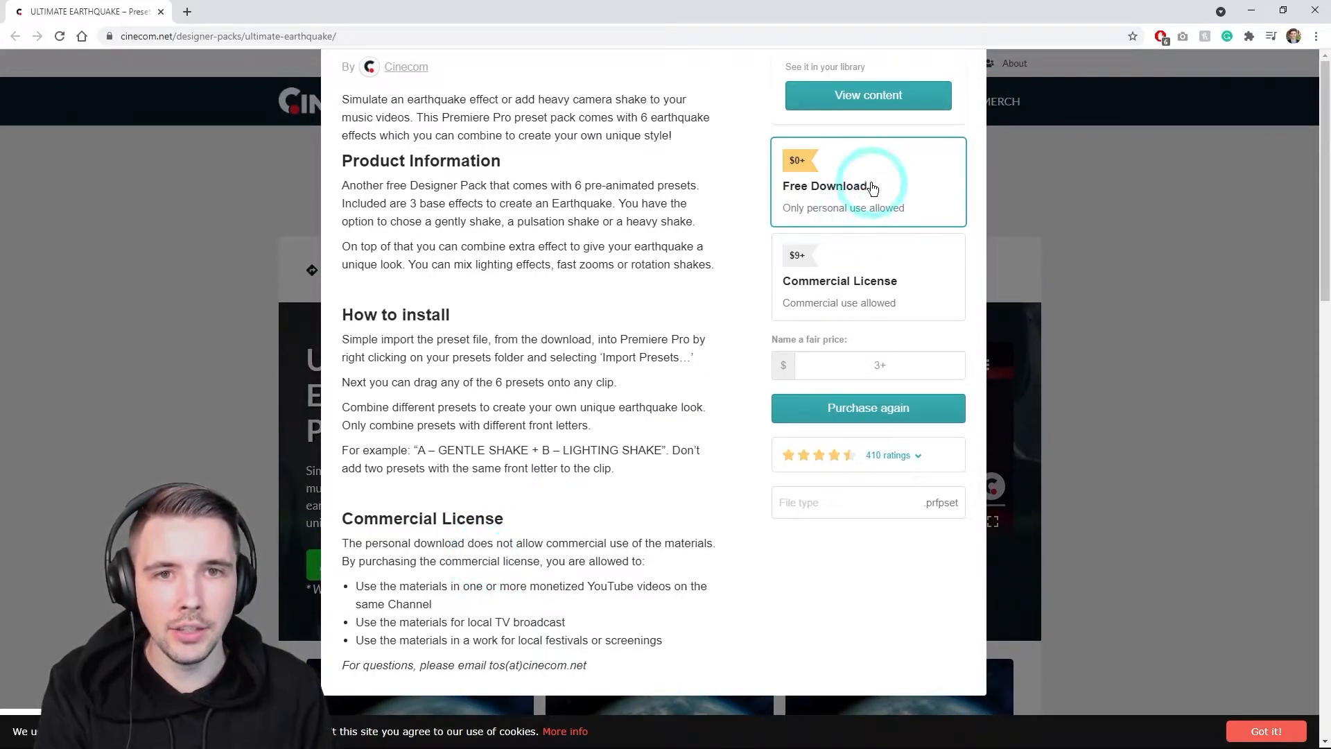
mouse_move(807, 455)
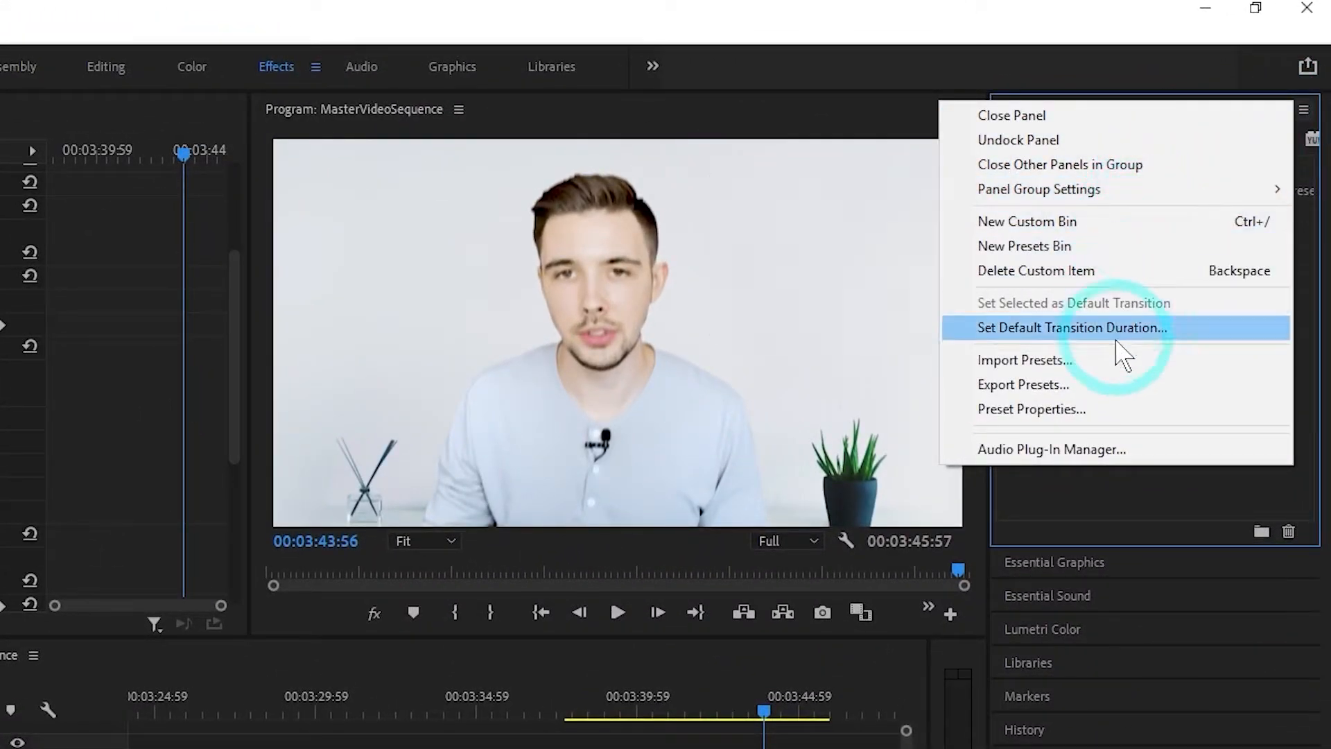
Import the 'Ultimate EARTHQUAKE - CINECOM' preset file via the Effects panel's Import Presets command
click(1023, 361)
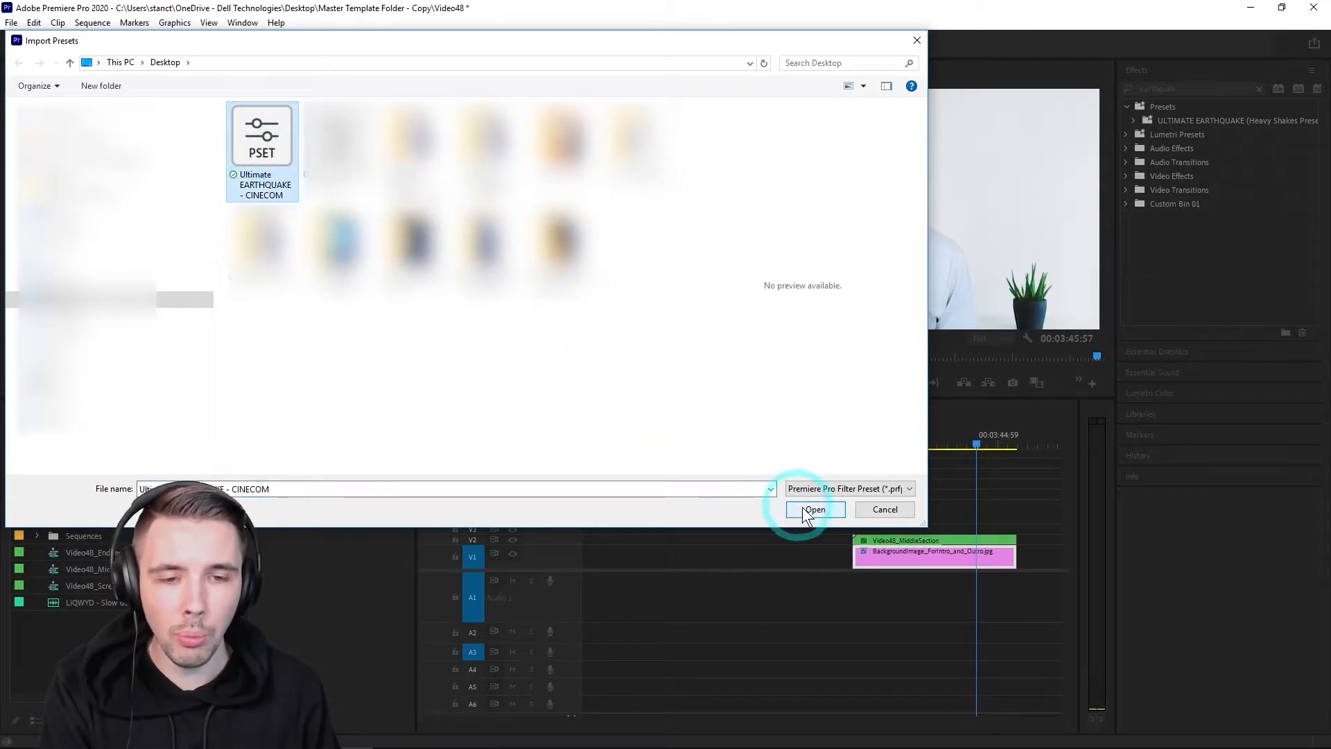
click(815, 509)
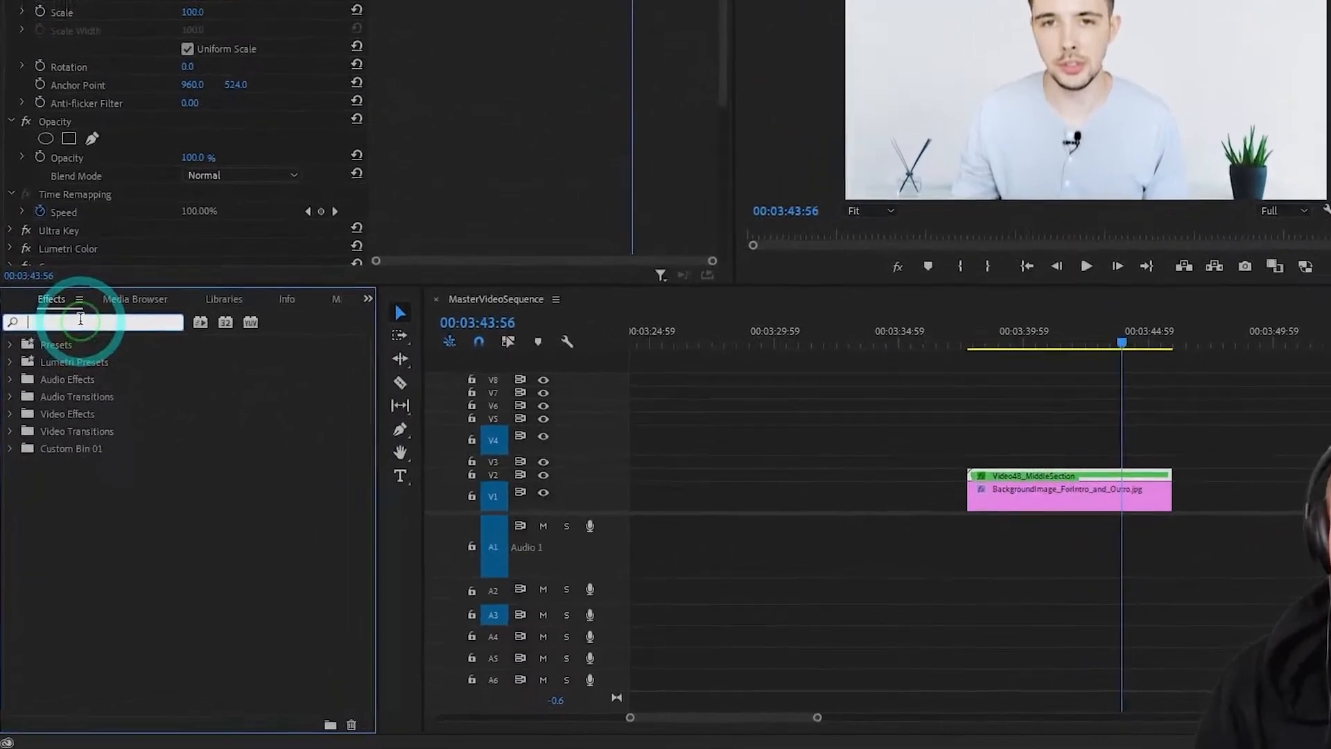
Search 'earthquake' in Effects and apply A - GENTLE SHAKE to the pink background clip
text(earthw)
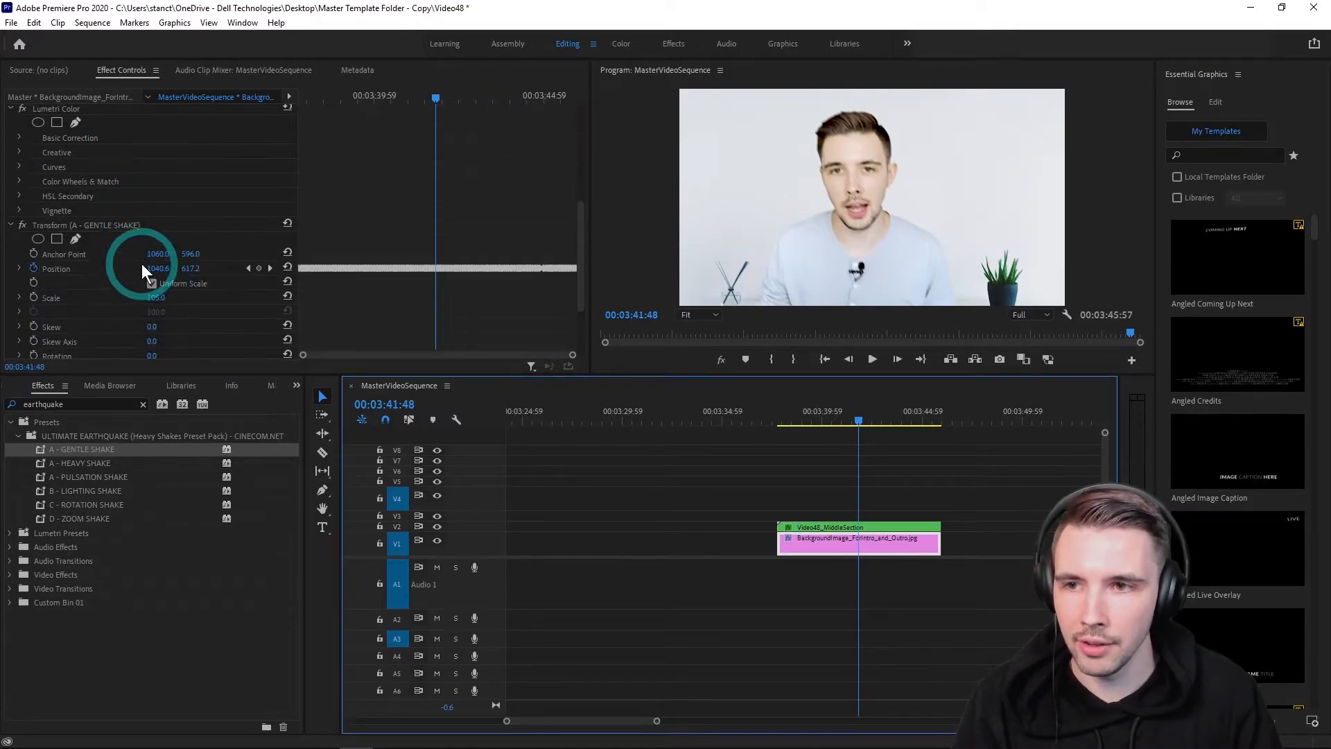
scroll(down, 3)
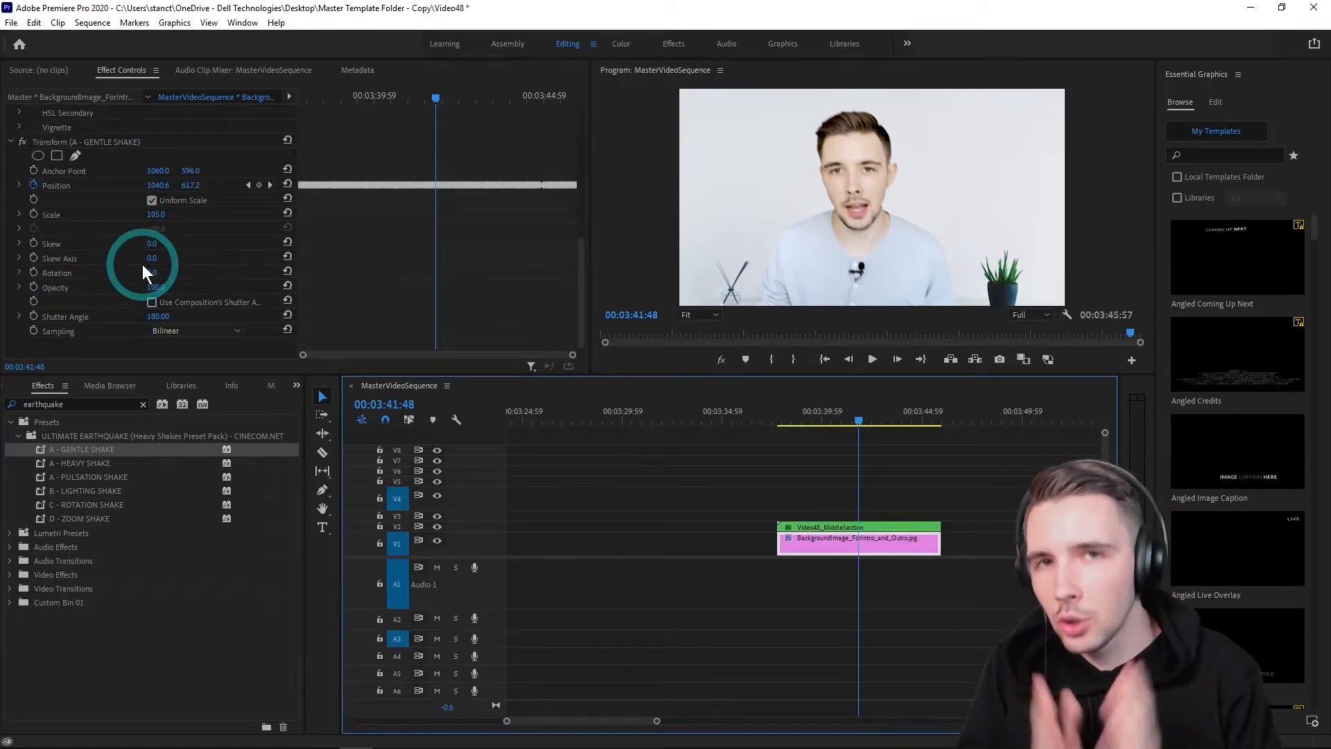